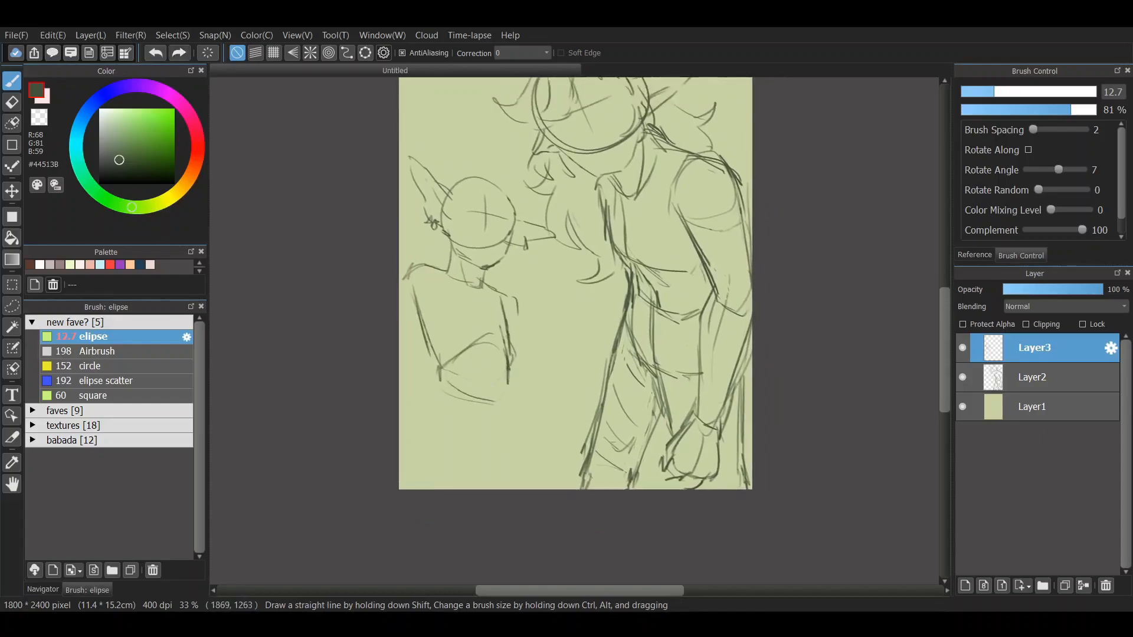
- Sketch the small elf's raised arm and mug on a new layer and begin the perspective reshape
{"action": "left_click", "coordinate": [965, 586]}
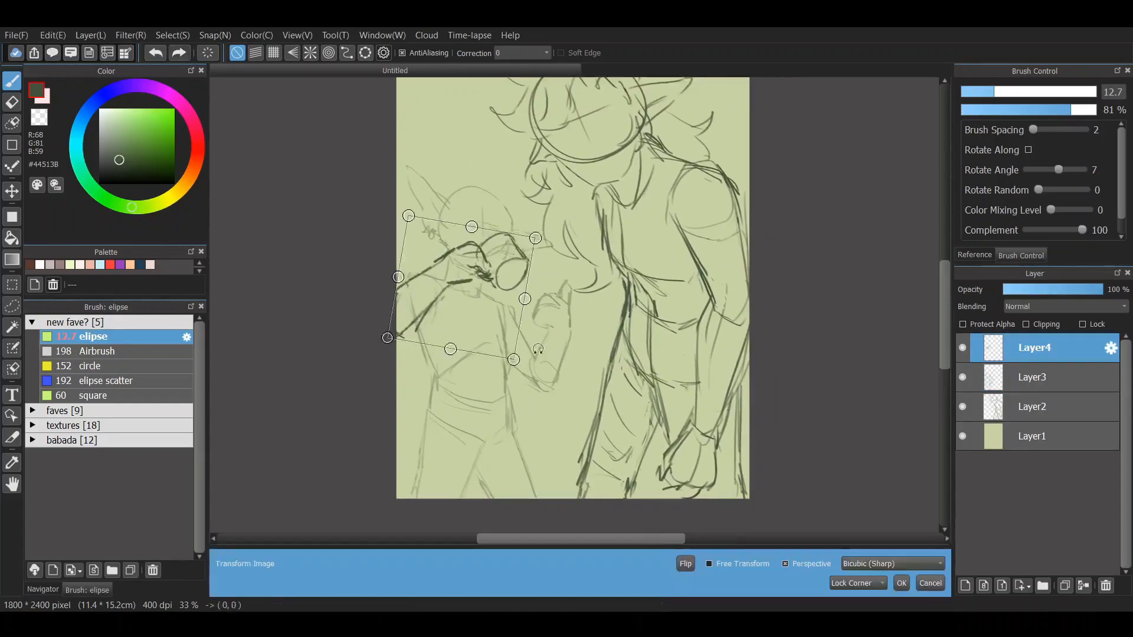
- Lay flat base colours on clipped layers: dark green background, brown hair and blue shirt on the small elf
{"action": "left_click", "coordinate": [901, 583]}
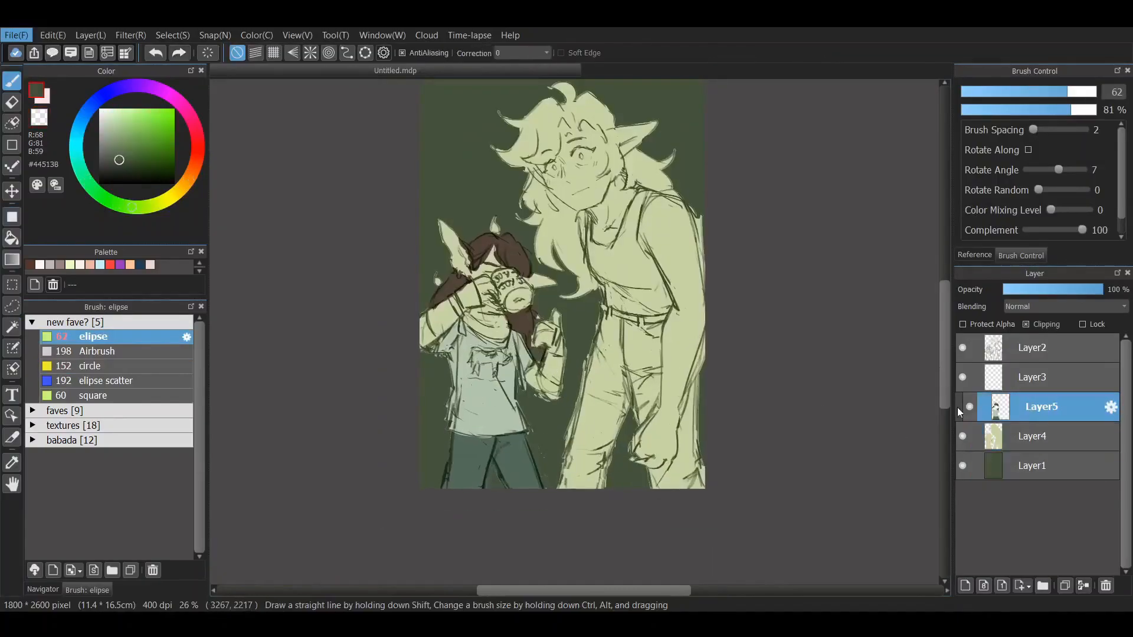
- Paint dark forest shading, warm skin and hair tones, and hanging vines along the right edge
{"action": "left_click", "coordinate": [983, 587]}
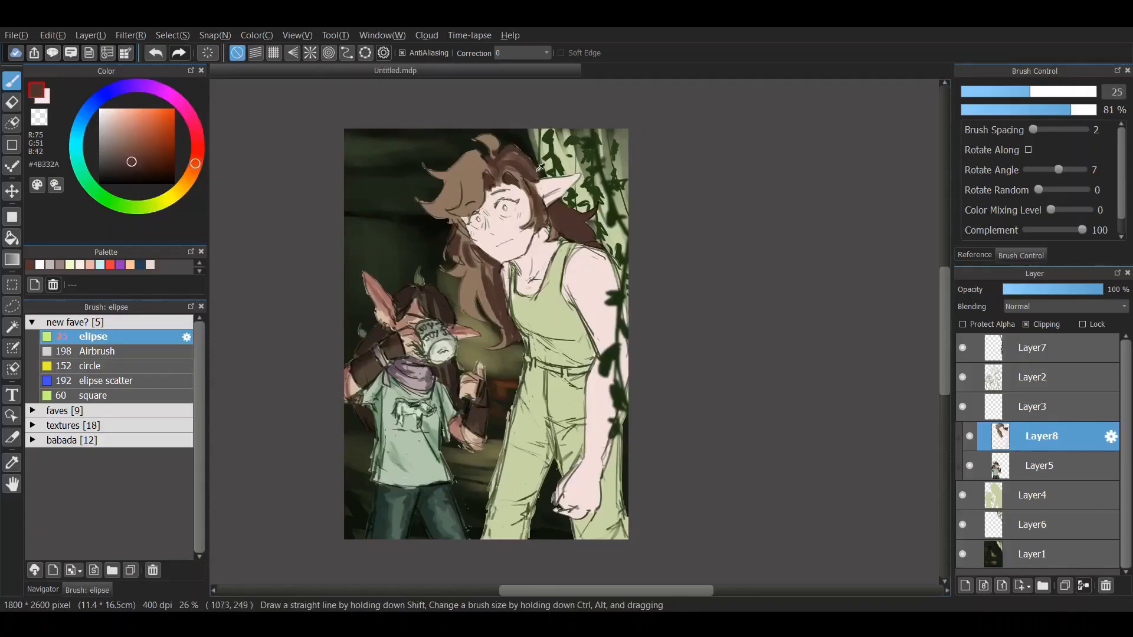
- Detail the tall elf's eyes, striped green tank top, belt and tan trousers on Layer8, then move to Layer5
{"action": "left_click_drag", "start_coordinate": [535, 166], "coordinate": [552, 221]}
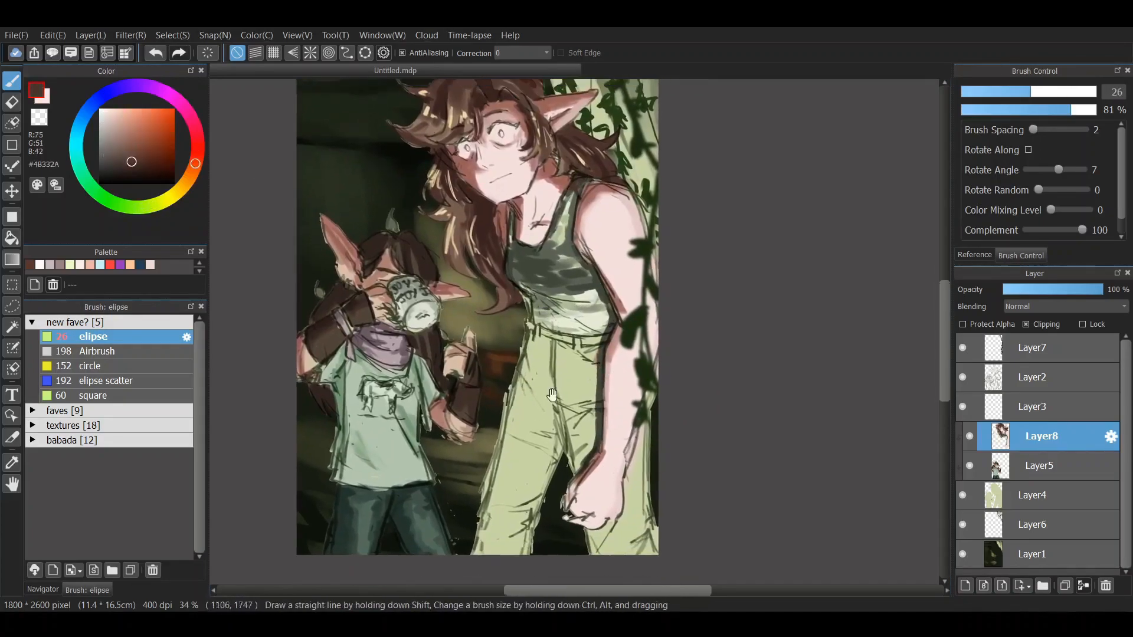
{"action": "left_click", "coordinate": [1034, 495]}
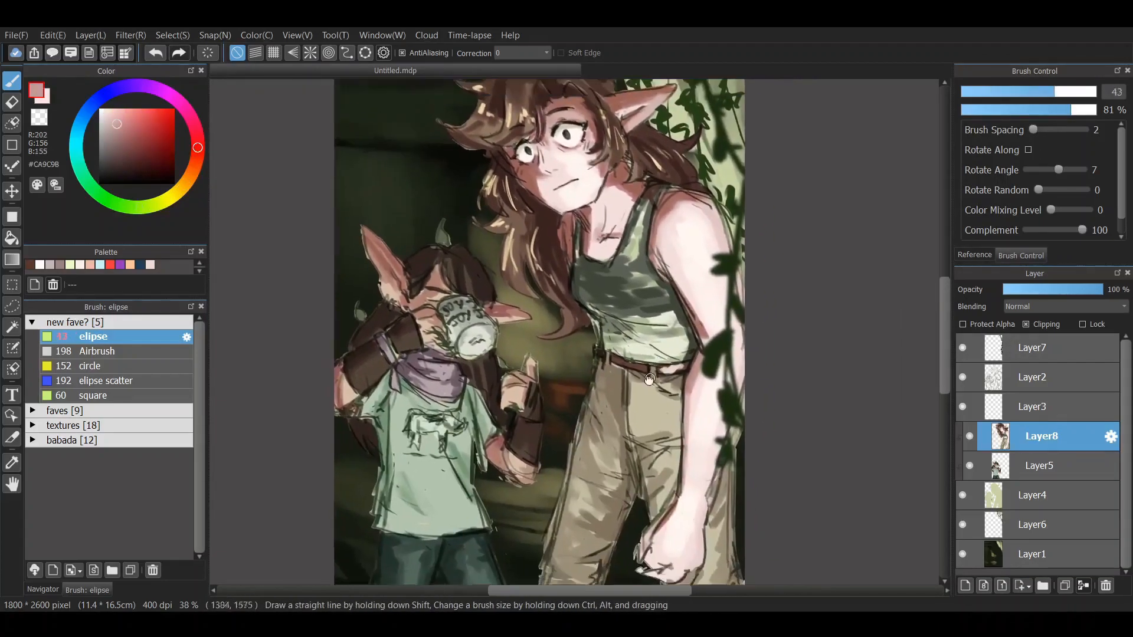
{"action": "left_click", "coordinate": [1041, 465]}
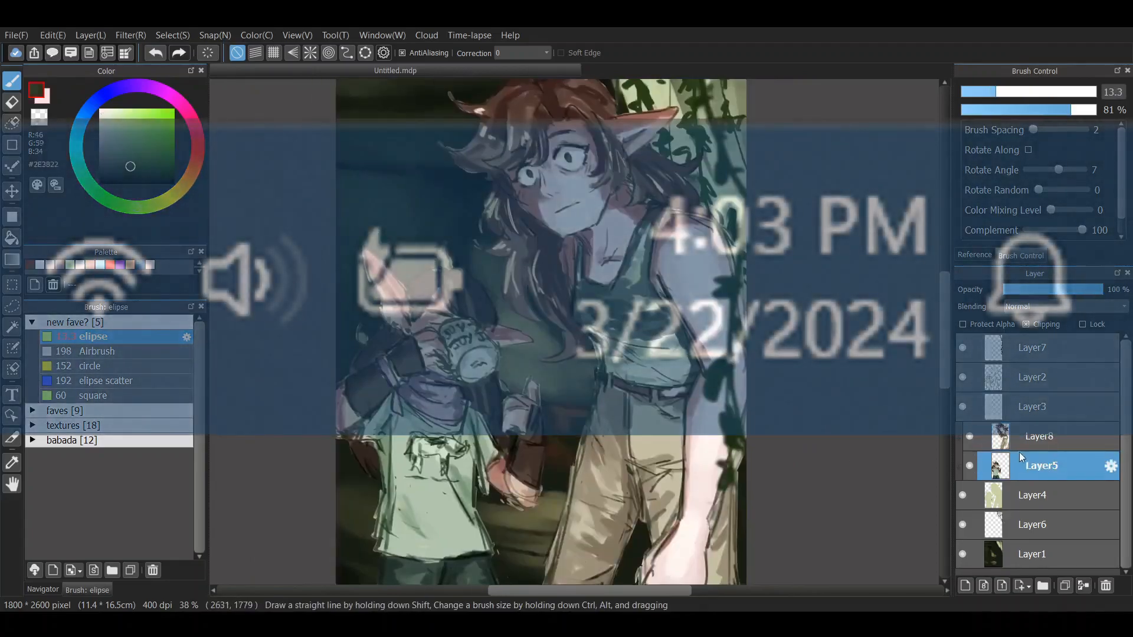